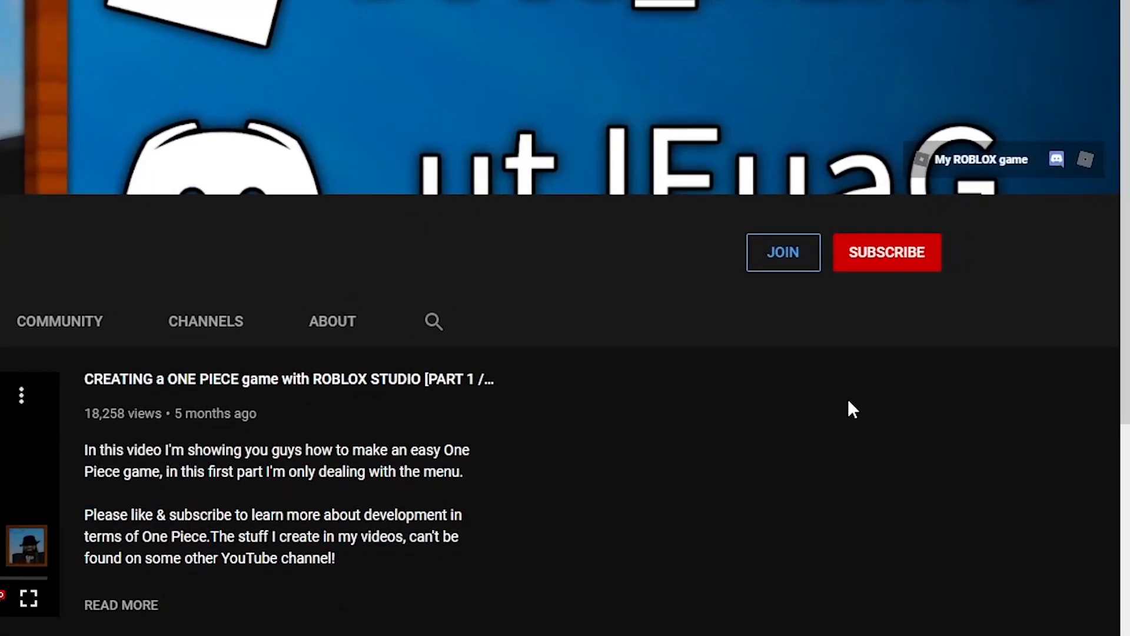
Step: Subscribe to the Roblox tutorial channel, then switch to the Roblox Studio place
click(886, 252)
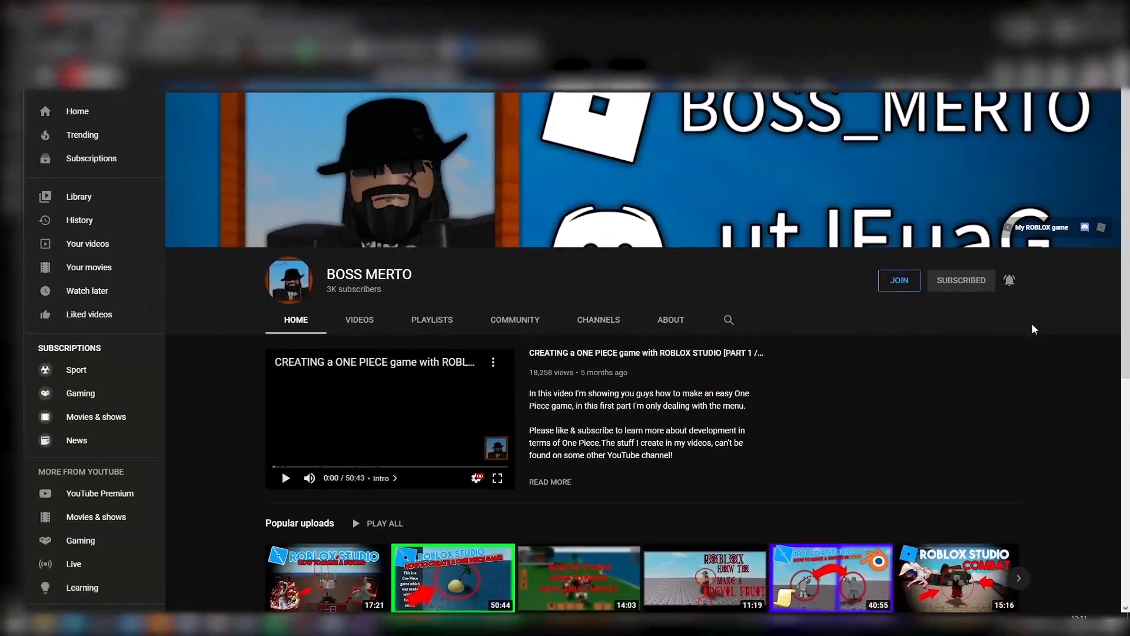
click(899, 280)
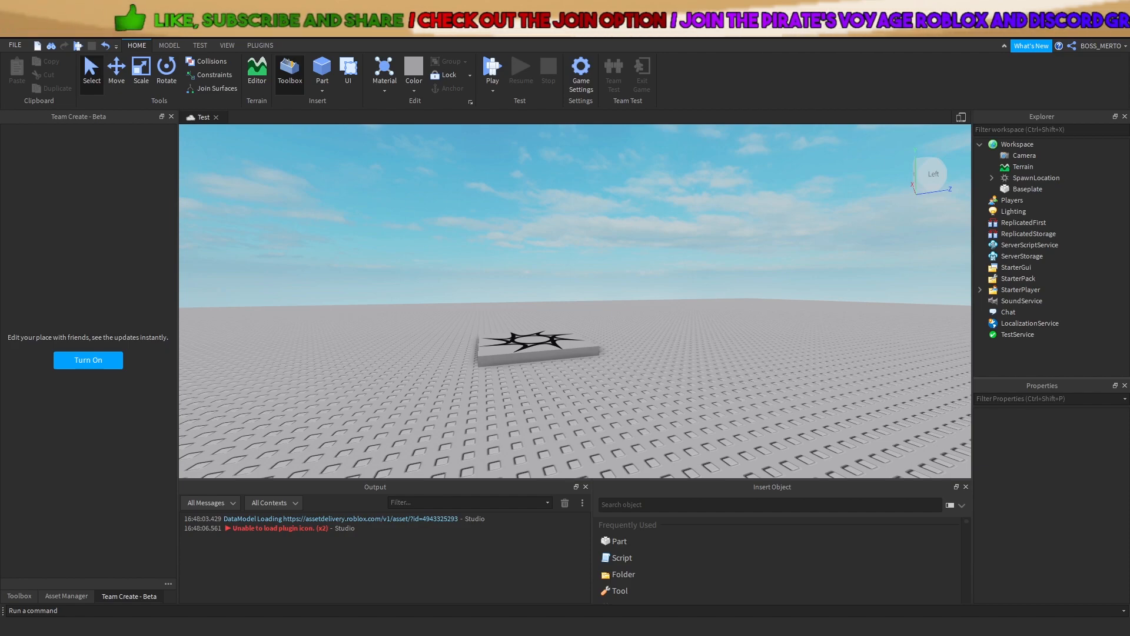
Step: Search My Models in the Toolbox for 'stand arrow', listing the Stand Arrow and stand system models
click(19, 596)
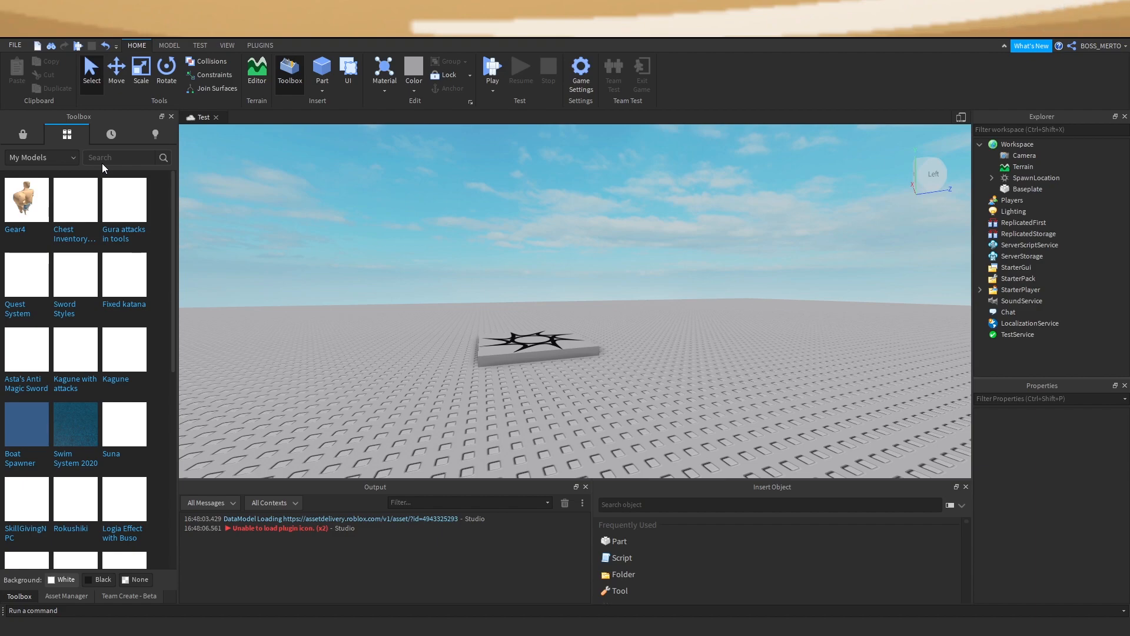
click(127, 156)
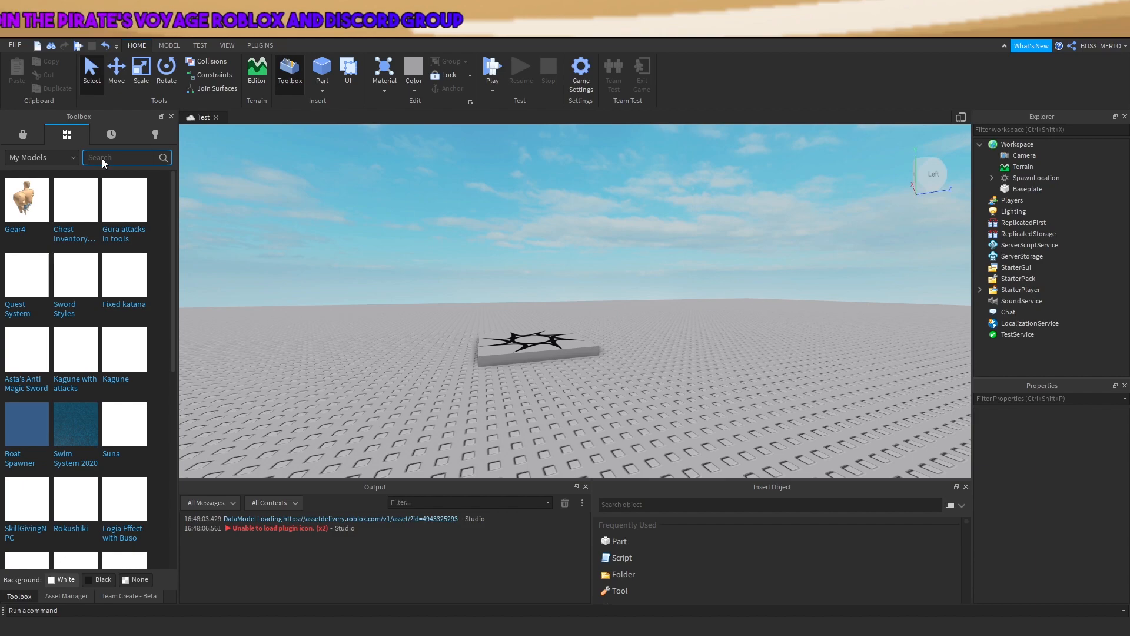
text(stand arrow)
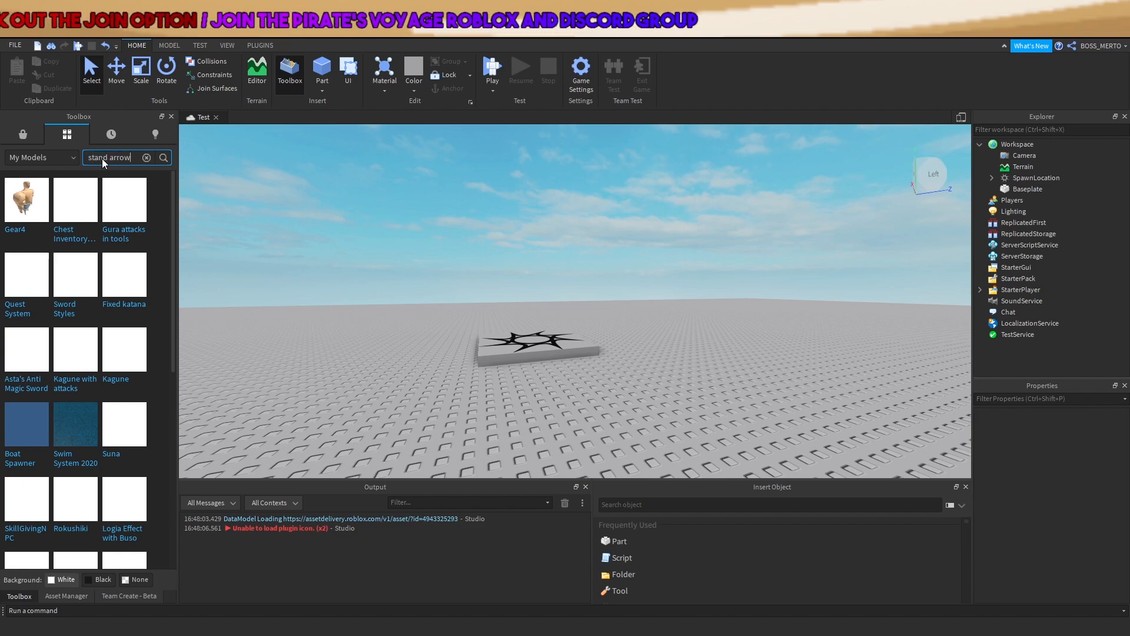
click(162, 157)
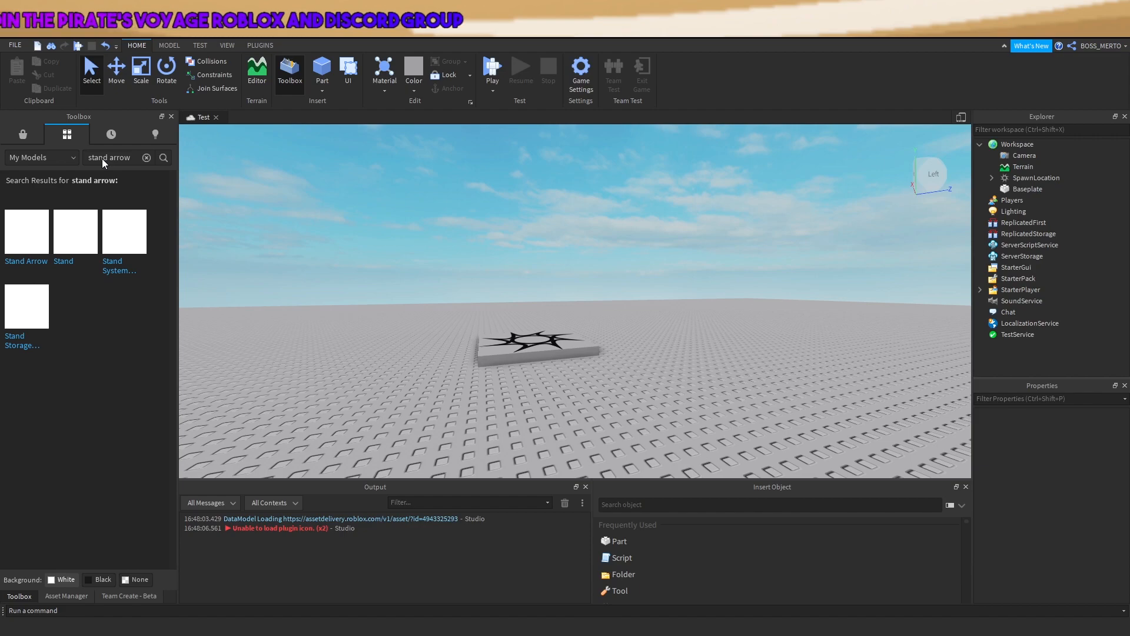
mouse_move(126, 252)
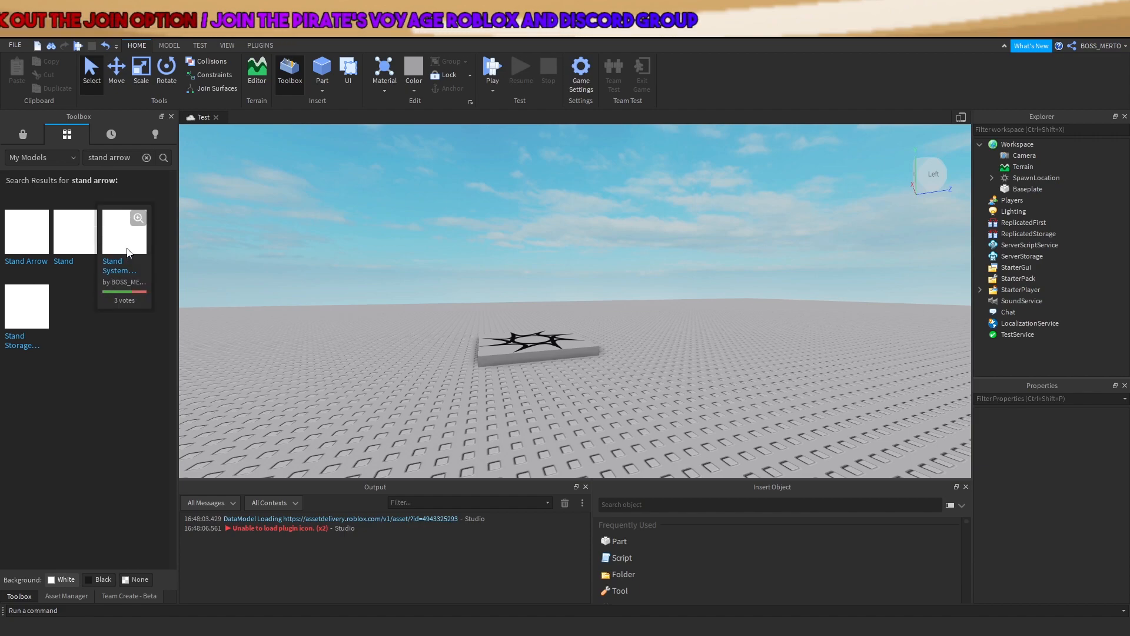
mouse_move(123, 231)
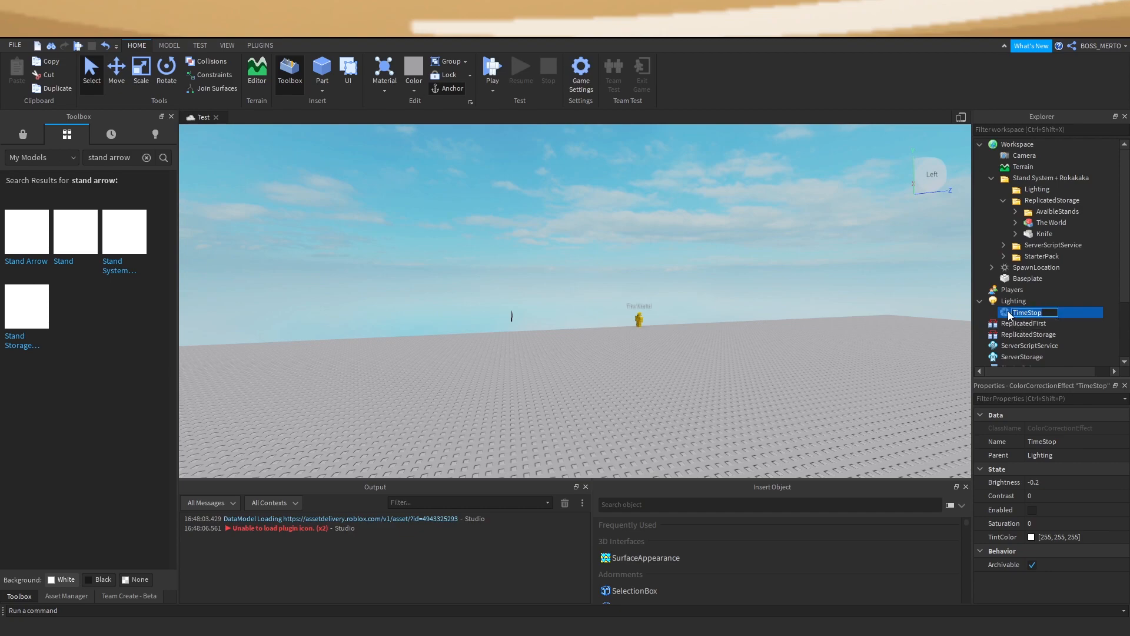
Step: Place the TimeStop effect under Lighting, then open ArrowScript inside the Arrow tool for editing
click(1042, 233)
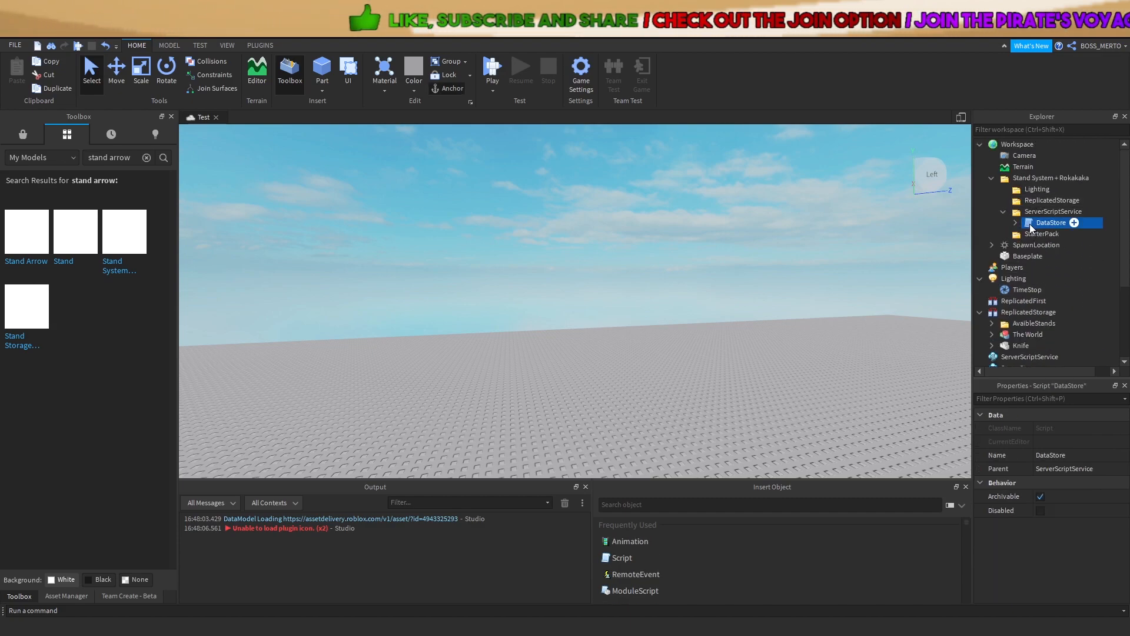
scroll(down, 3)
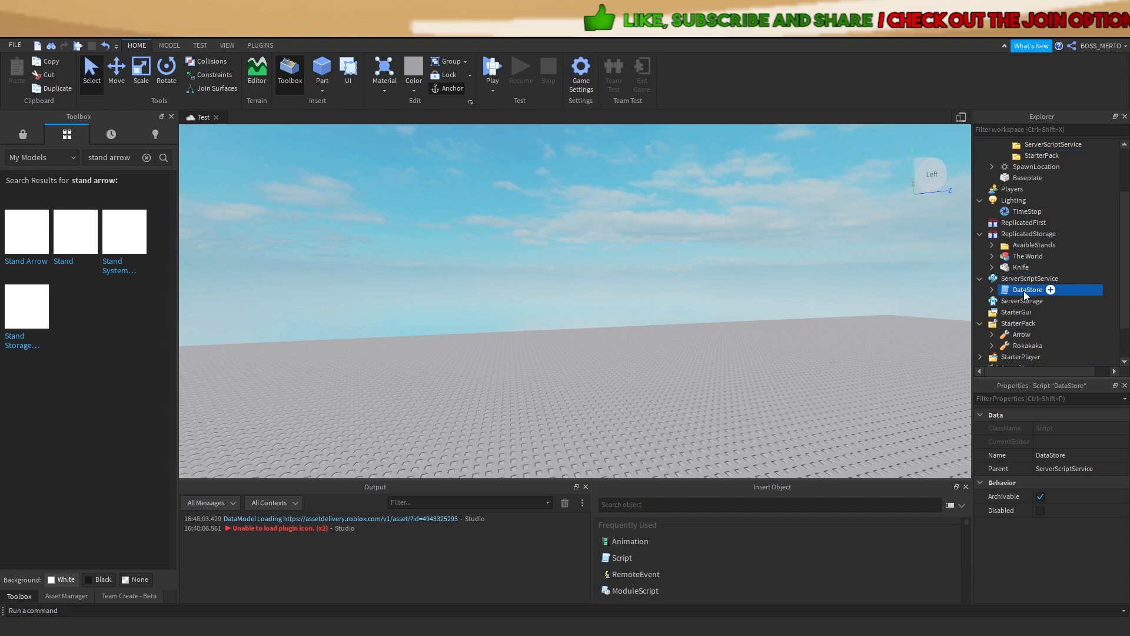
double_click(1027, 290)
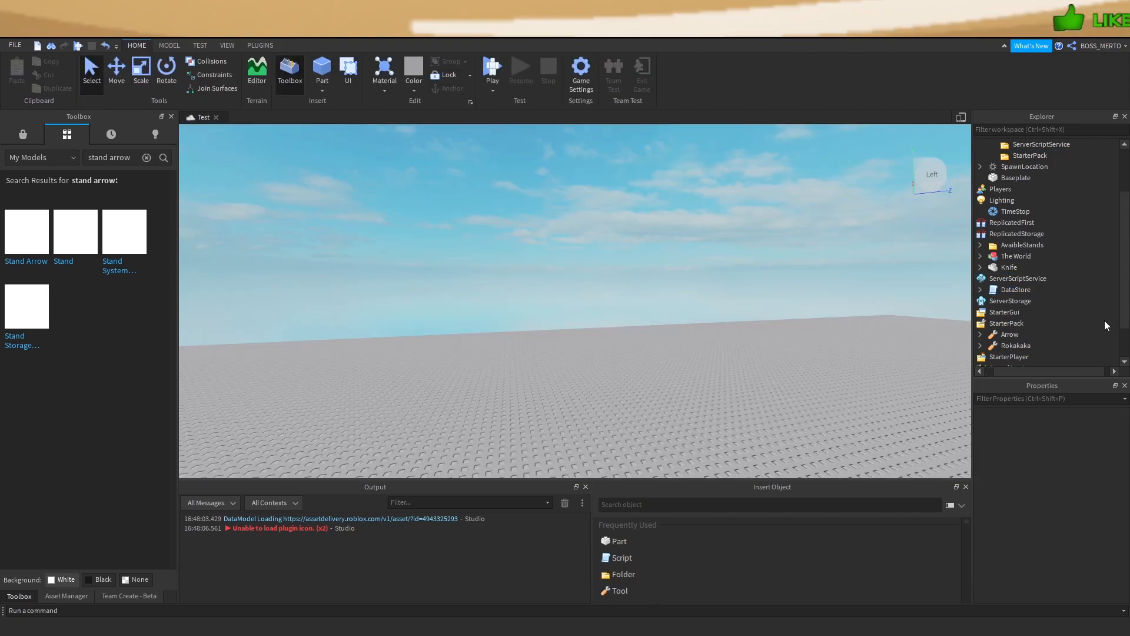
click(1023, 311)
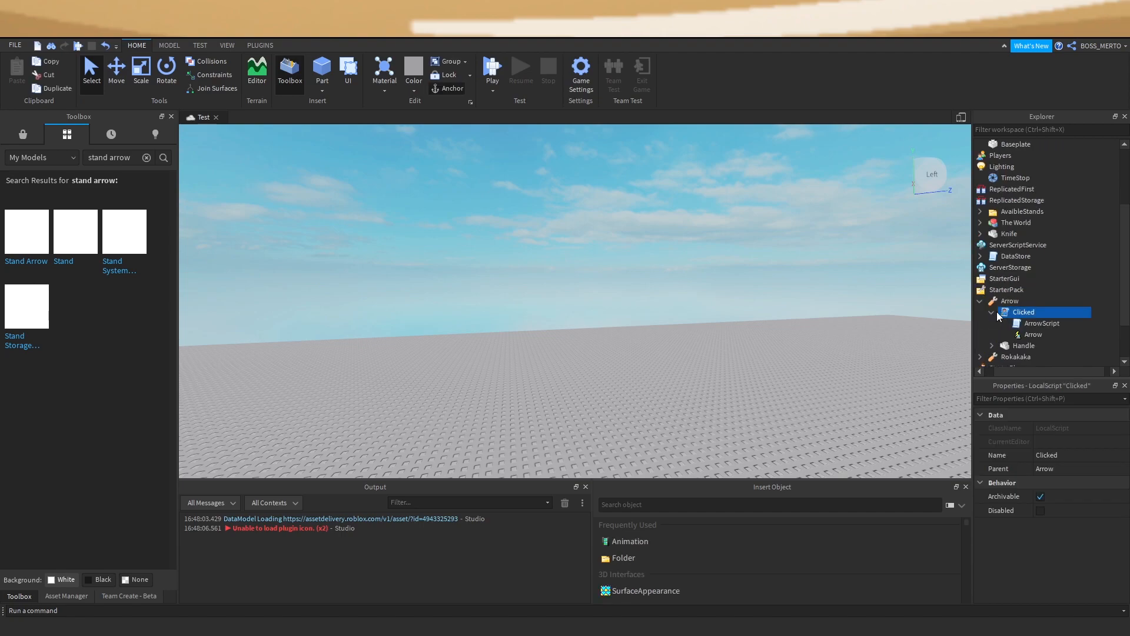
double_click(1042, 323)
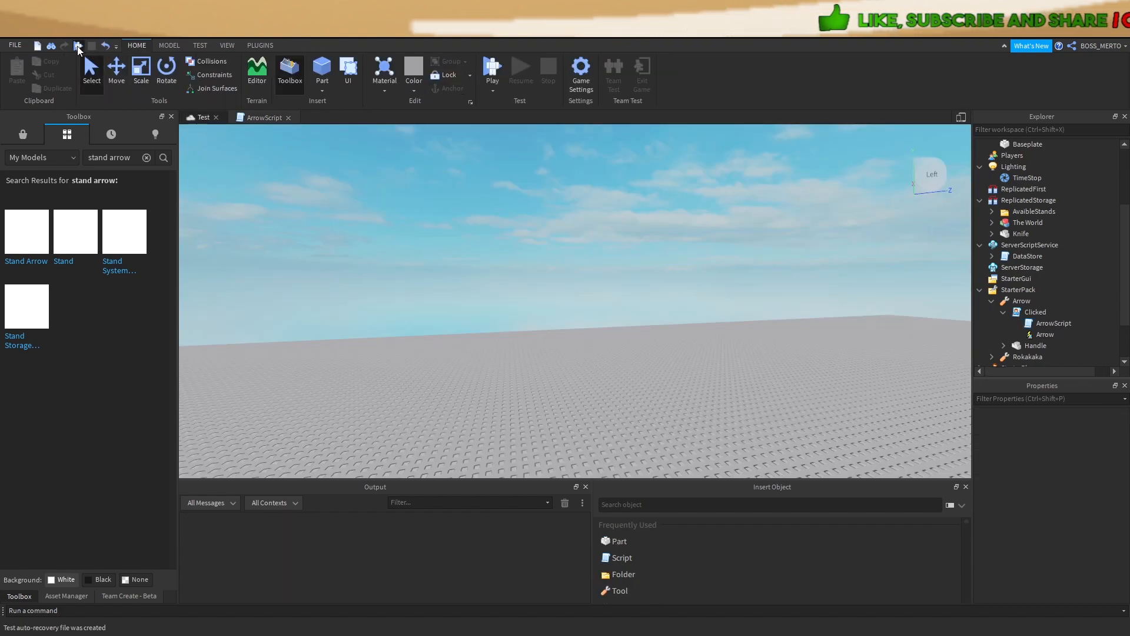
Step: Run a play test and inspect the player's Backpack once The World stand appears
click(492, 70)
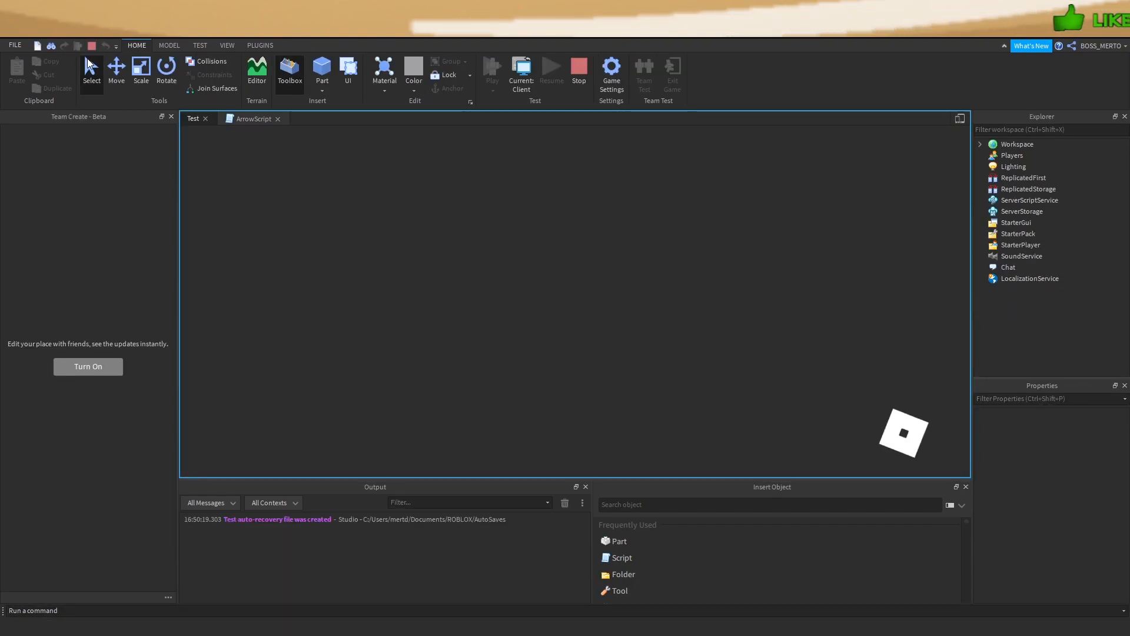
click(491, 70)
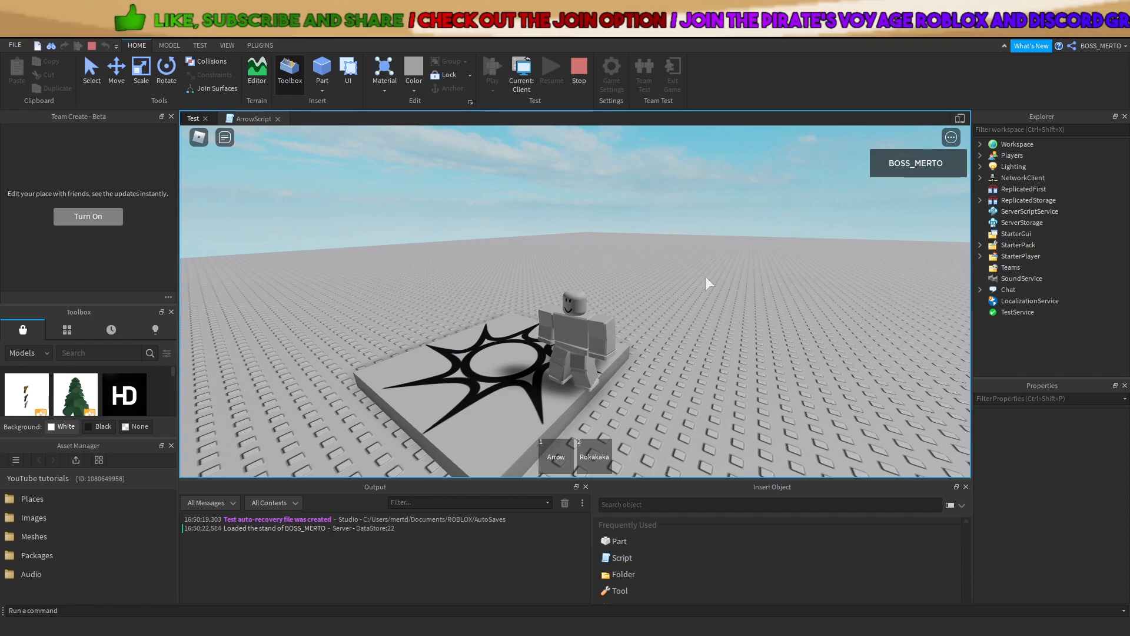
mouse_move(690, 307)
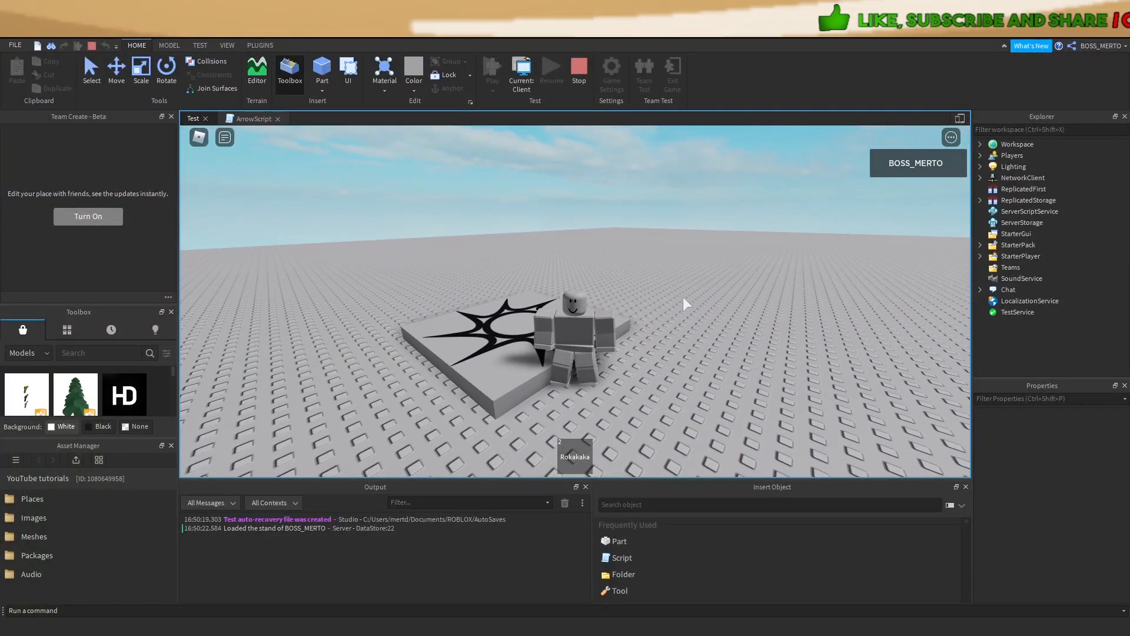
mouse_move(931, 192)
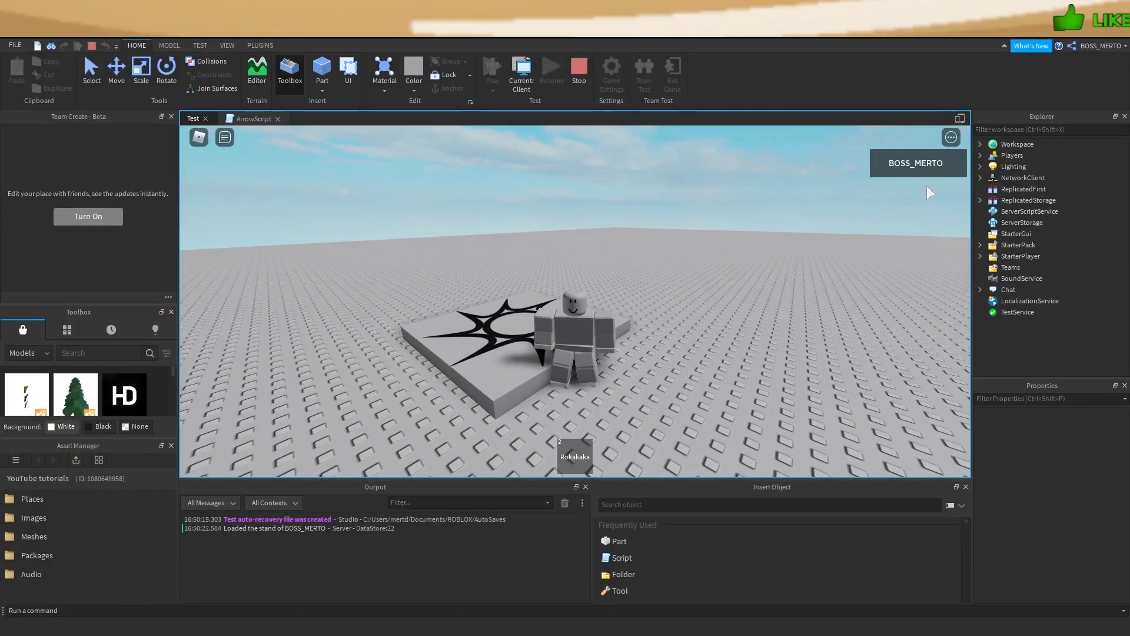
click(980, 156)
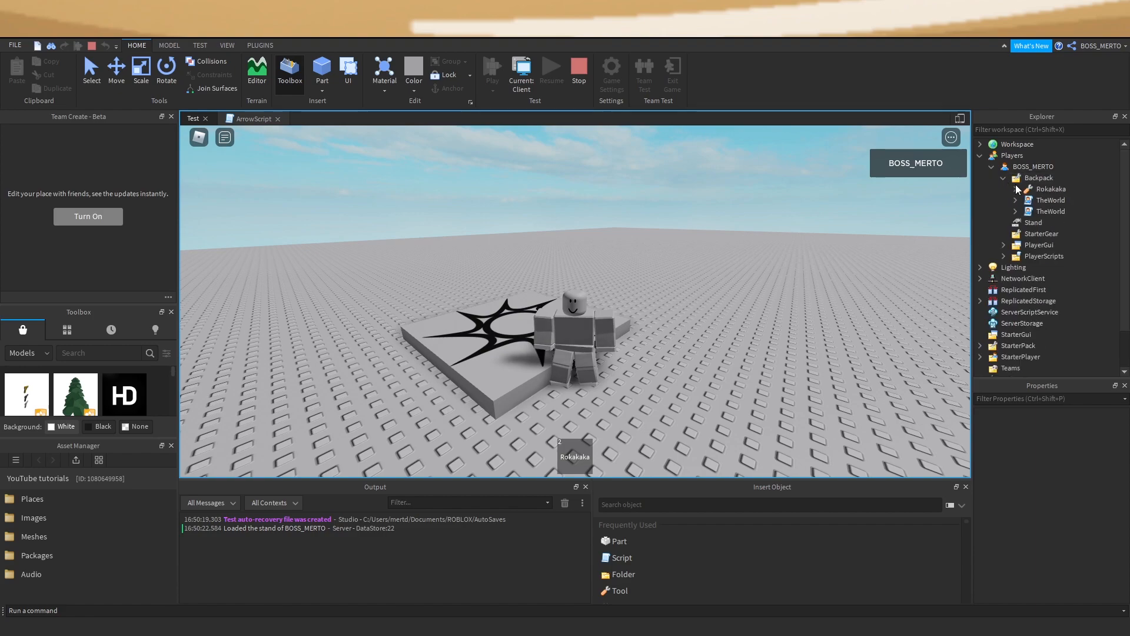
Step: Check the TheWorld items and one of its scripts in the Backpack, then end the test
click(1050, 200)
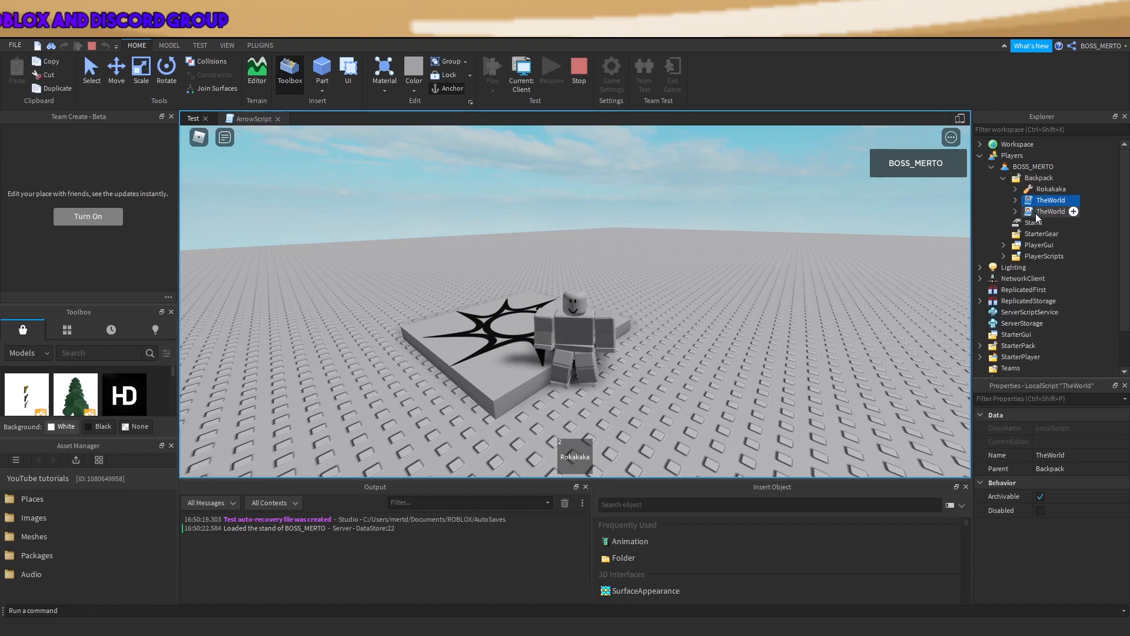
double_click(1050, 200)
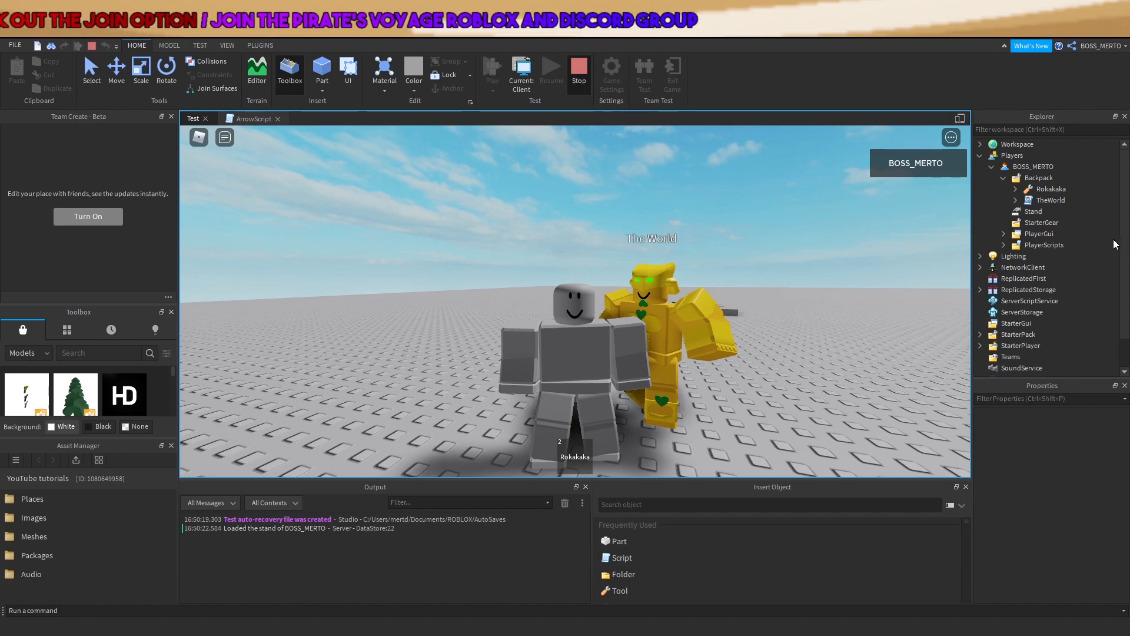
mouse_move(792, 283)
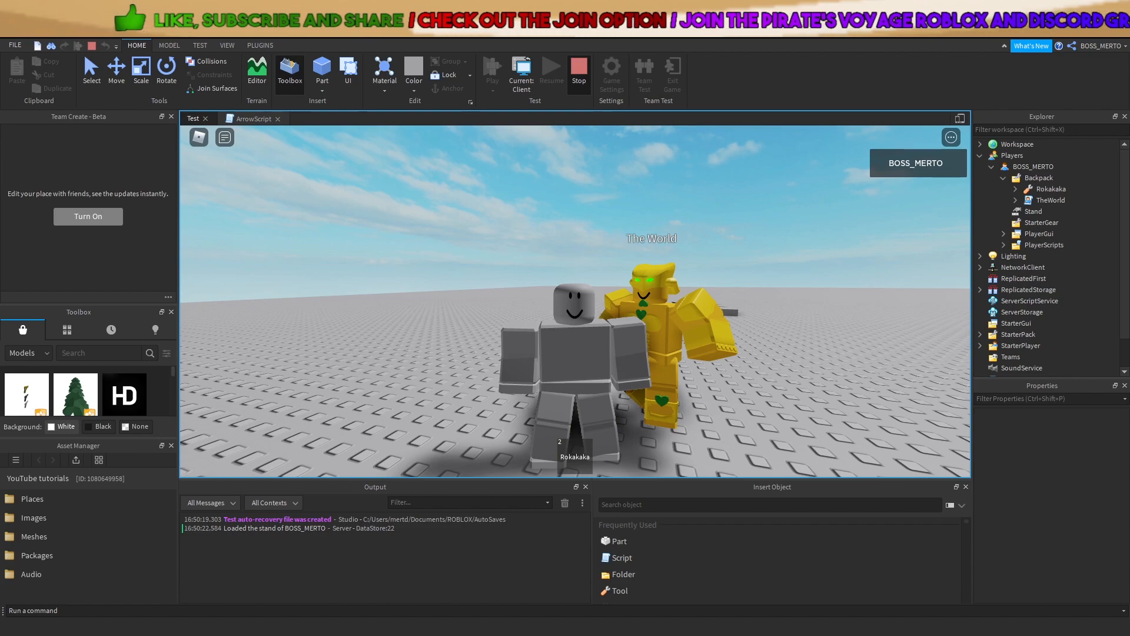
click(578, 72)
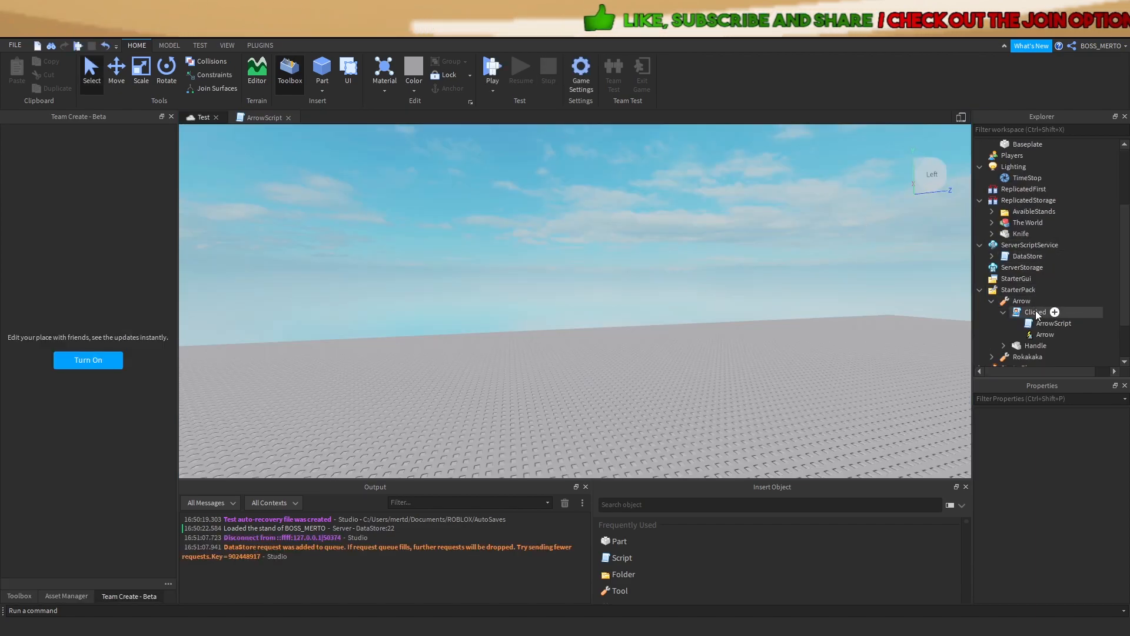
Step: Add 'and StandValue.Value ==' to ArrowScript's UseArrow if condition, then start a play test
double_click(1053, 323)
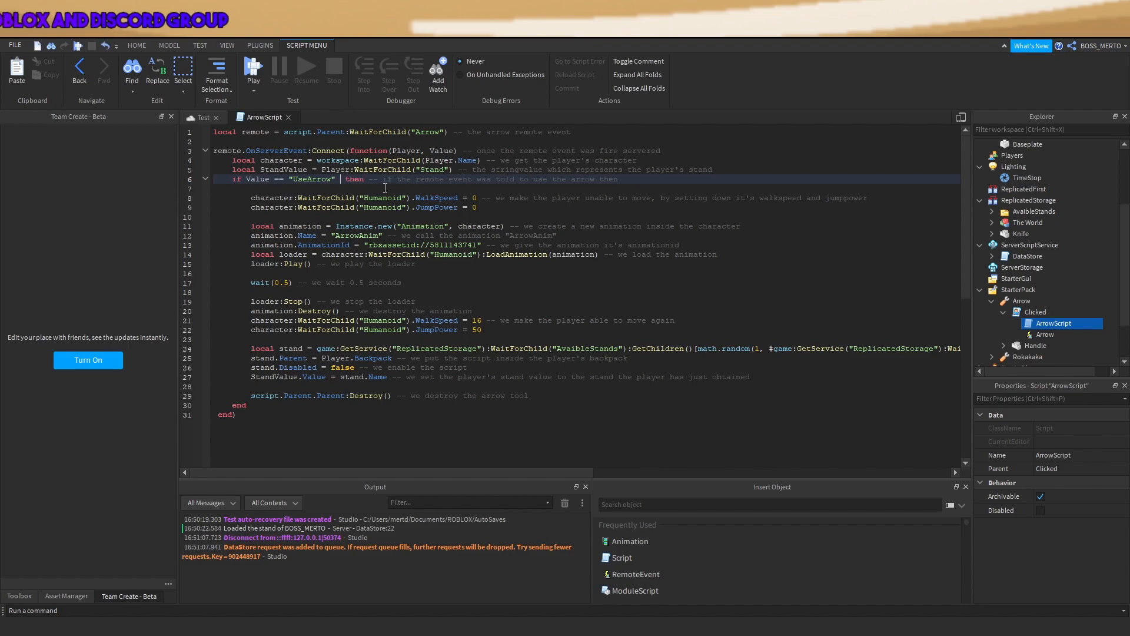
text(and Stam)
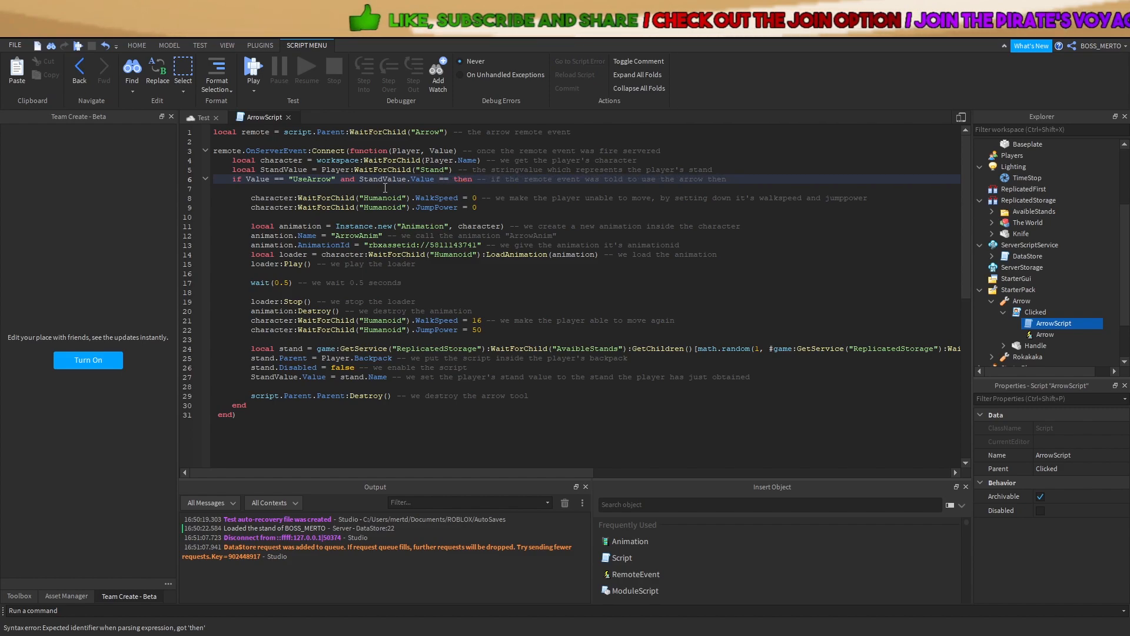
click(1031, 255)
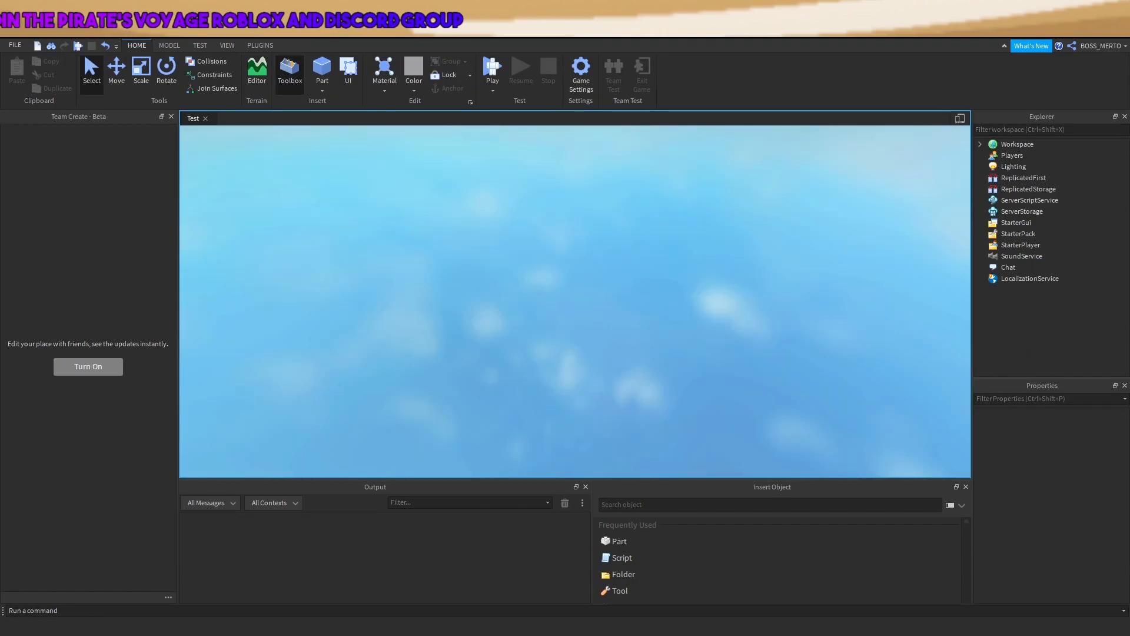
Step: Play-test, use the arrow and inspect TheWorld in the player's Backpack
click(492, 70)
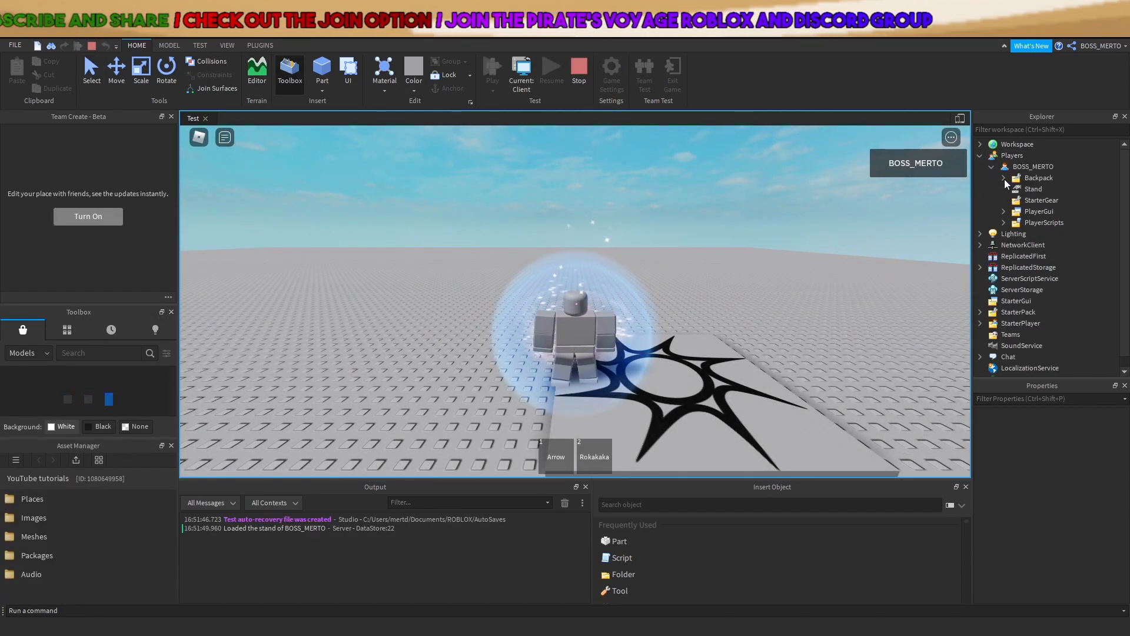
click(1005, 177)
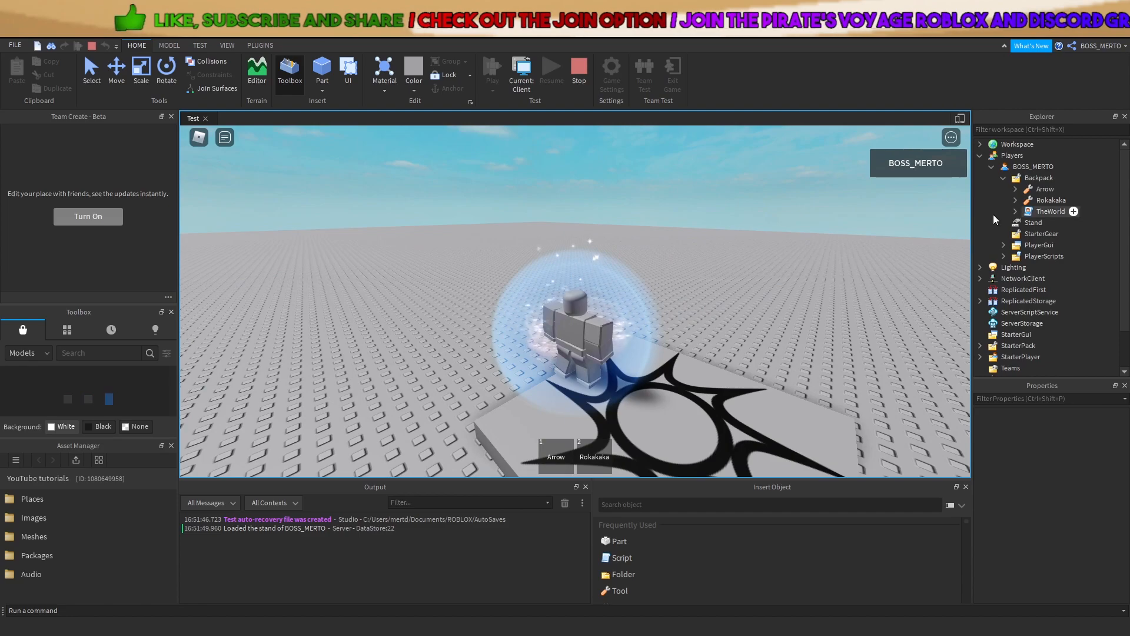
click(1003, 211)
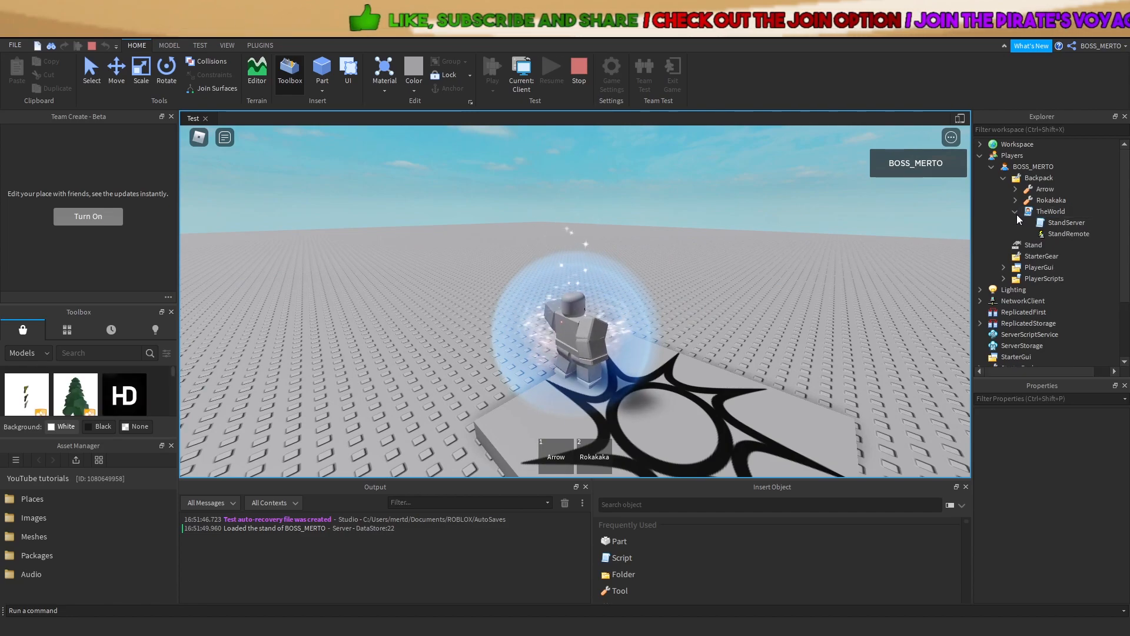
click(1016, 211)
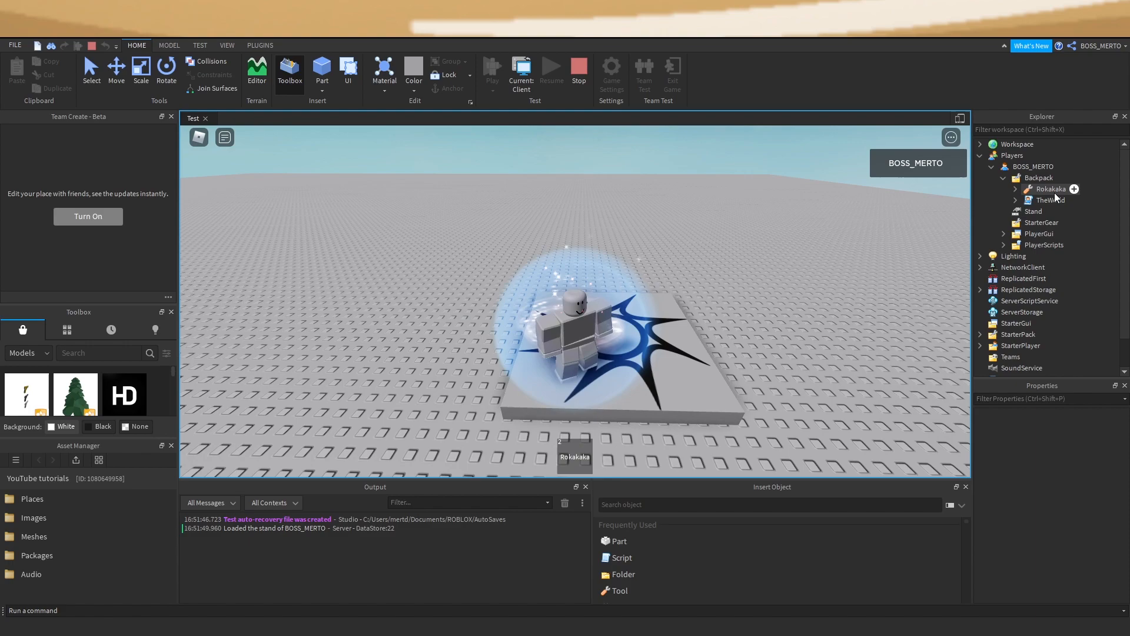
mouse_move(1053, 209)
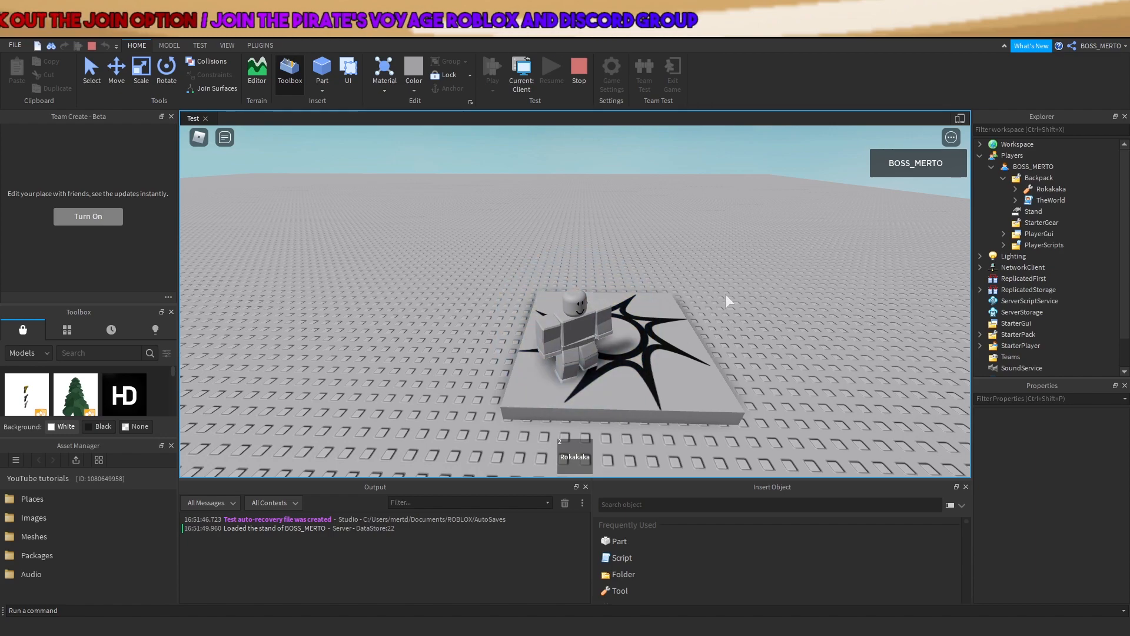
mouse_move(661, 290)
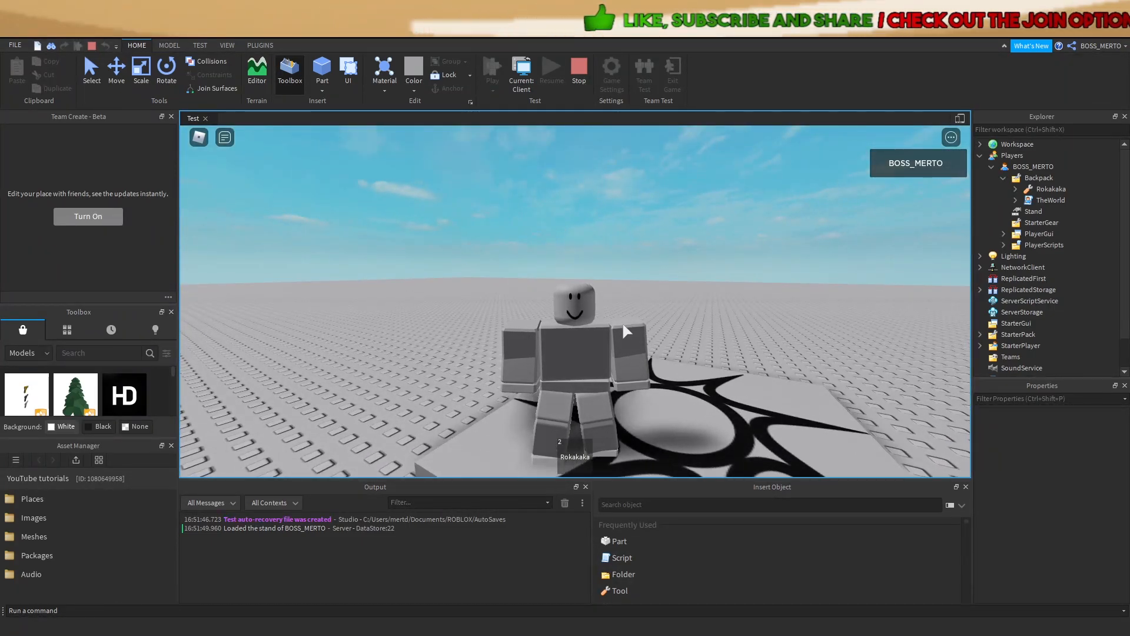
Step: Select TheWorld in the Backpack and reveal the stands stored in ReplicatedStorage > AvaibleStands
click(1049, 200)
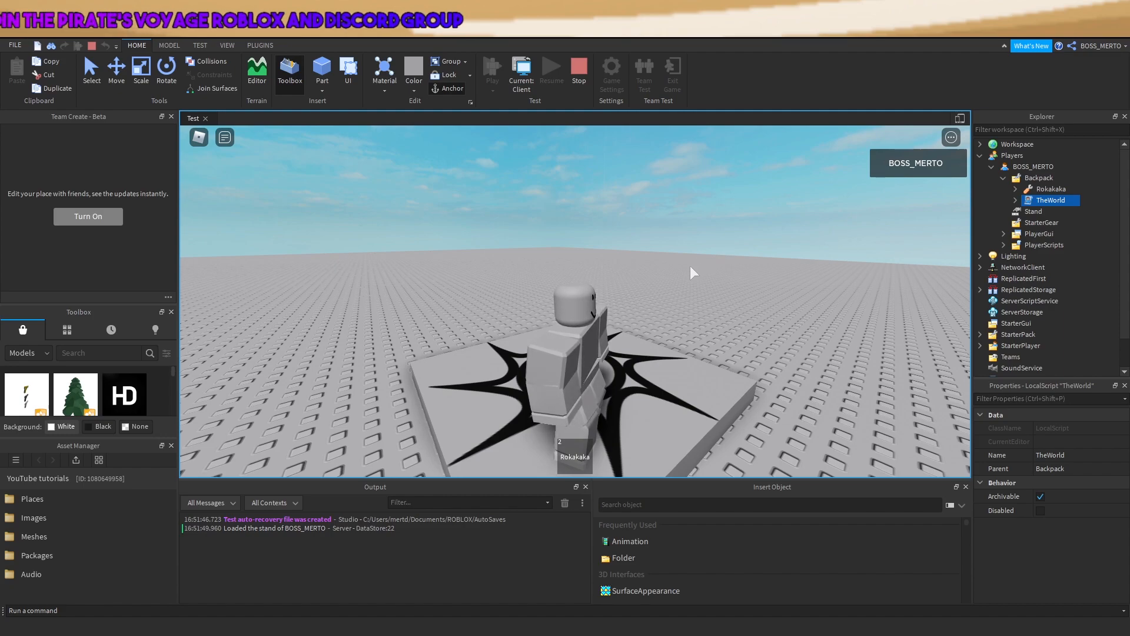
scroll(down, 3)
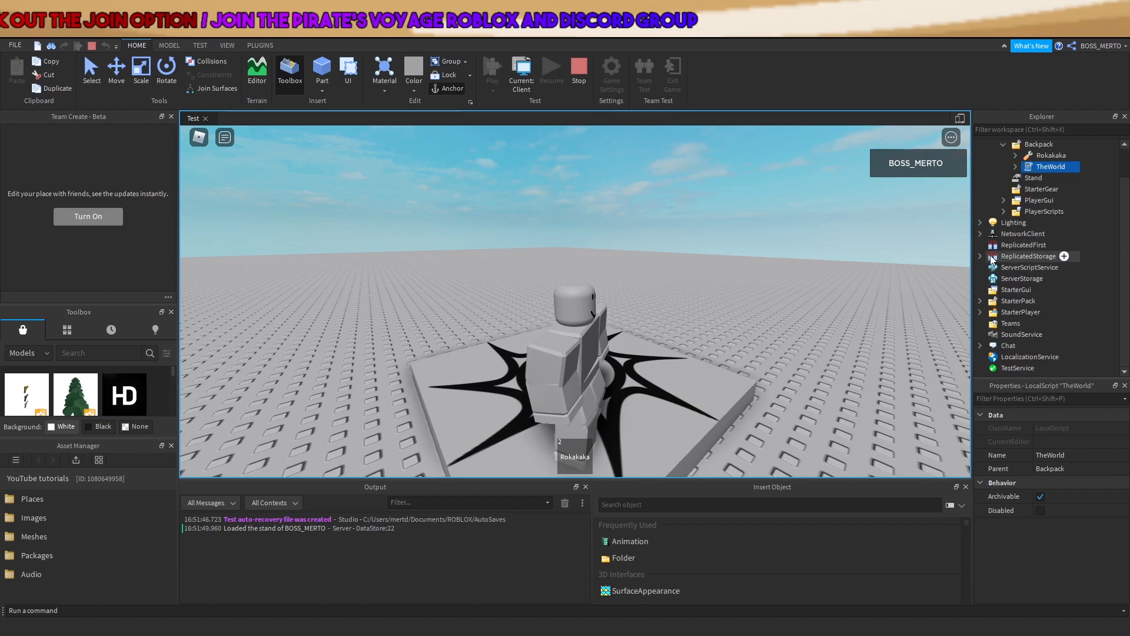
click(981, 256)
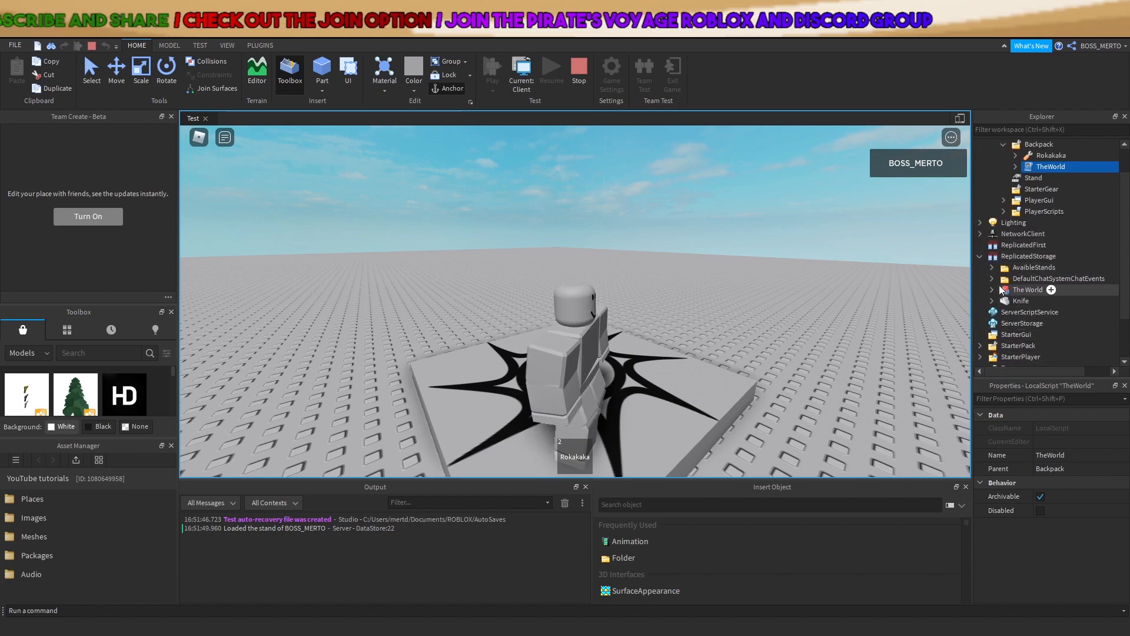
click(578, 71)
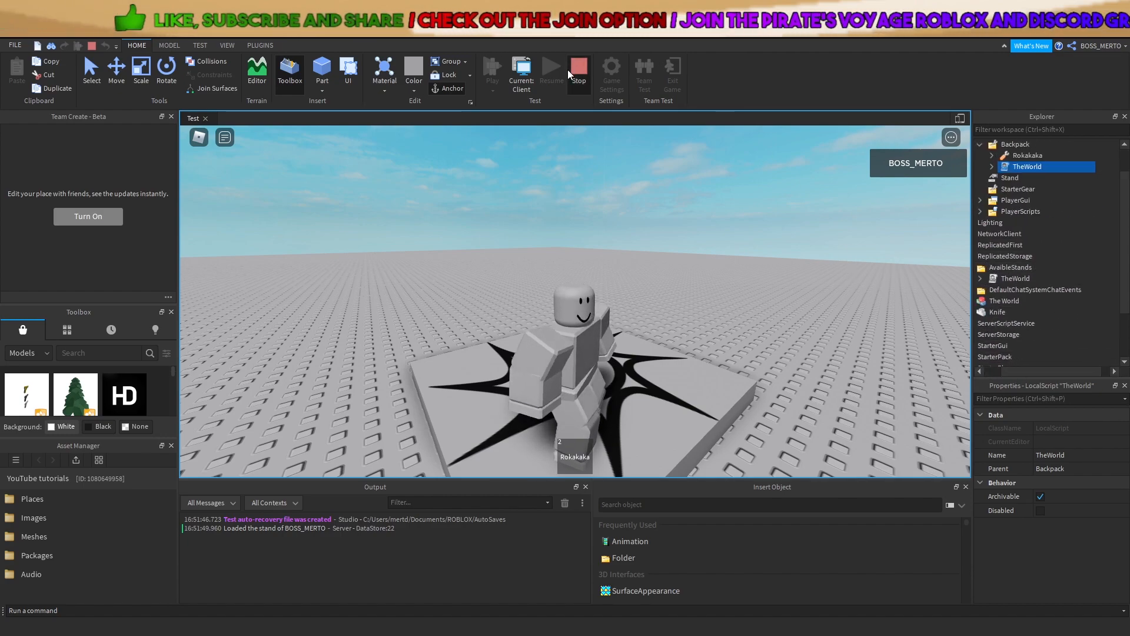
Step: Stop the play test and start a fresh one with the character holding the arrow
click(579, 72)
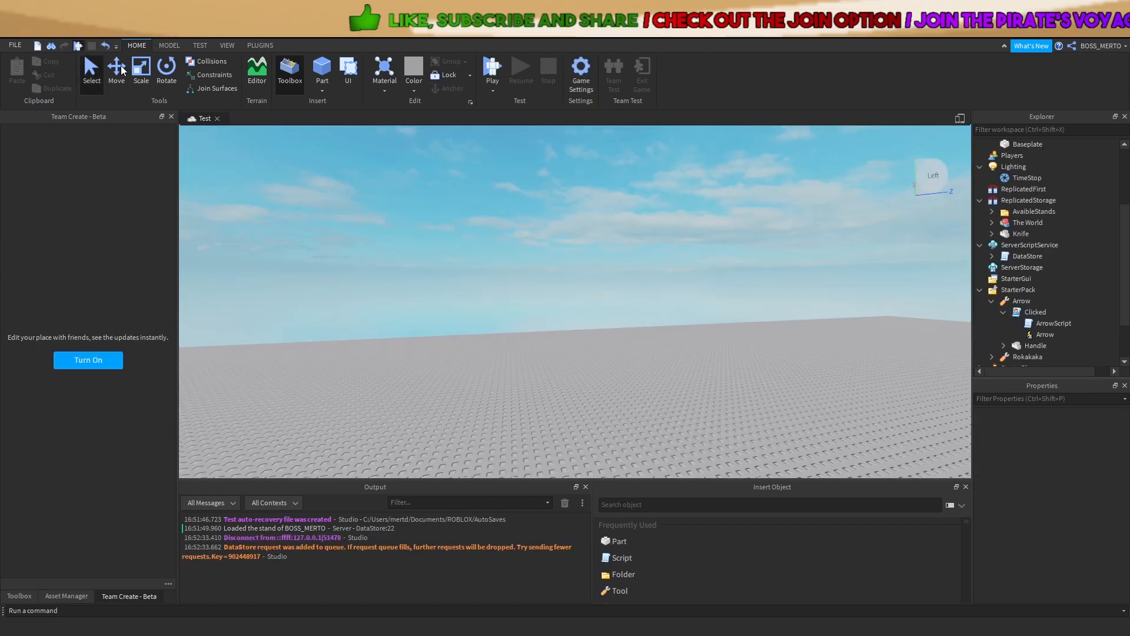
click(492, 70)
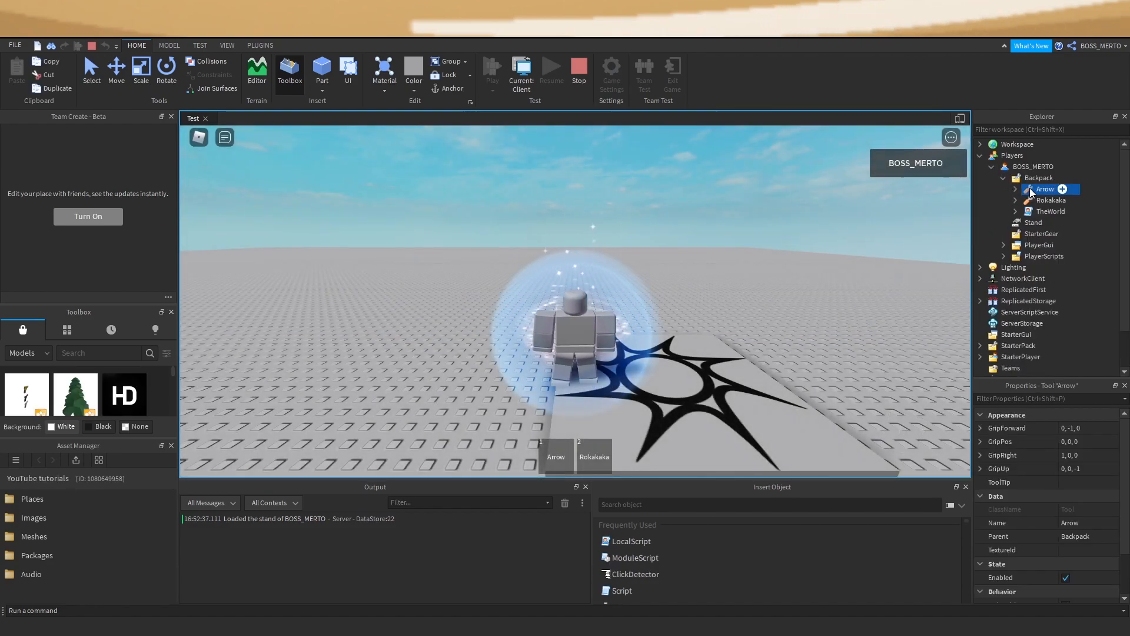
mouse_move(1053, 211)
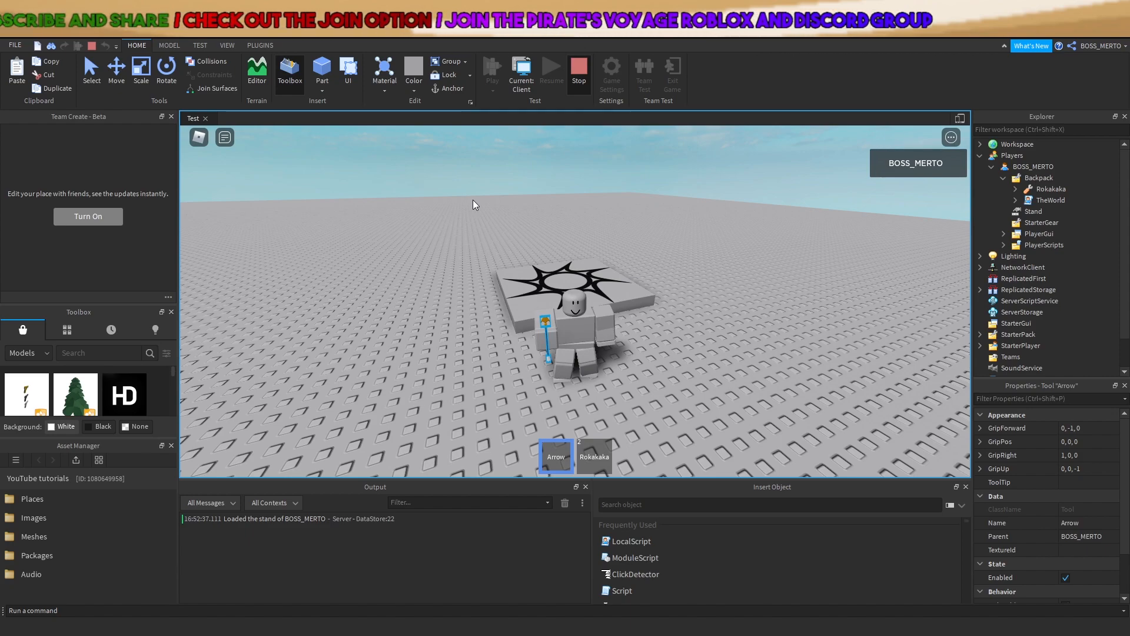
Step: End the play test after confirming the arrow isn't consumed while TheWorld stays in the Backpack
click(577, 69)
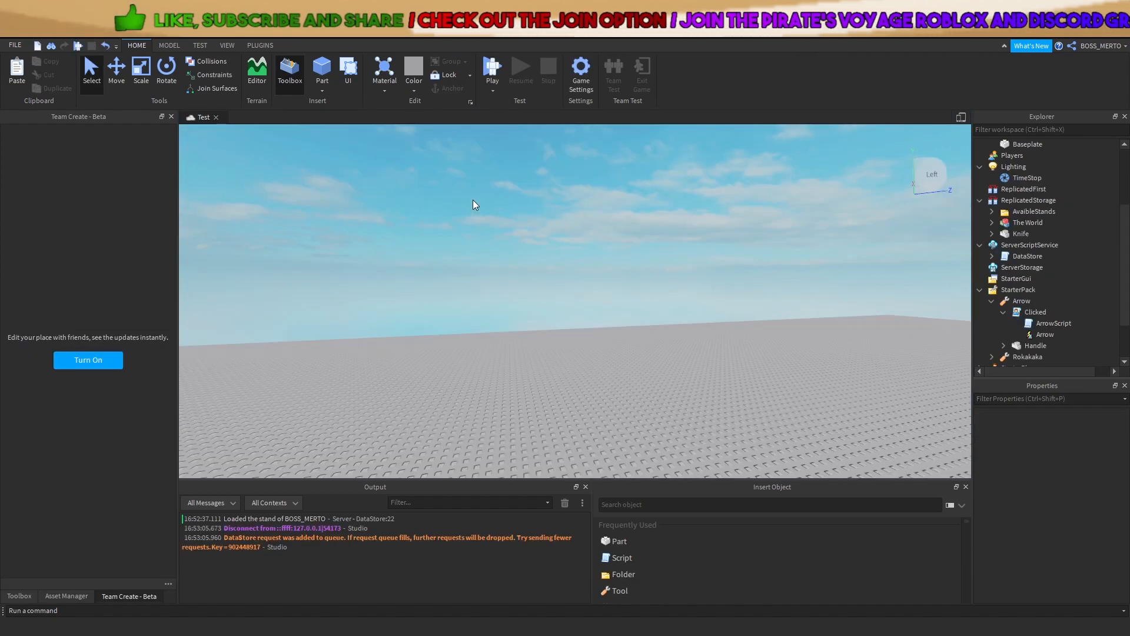